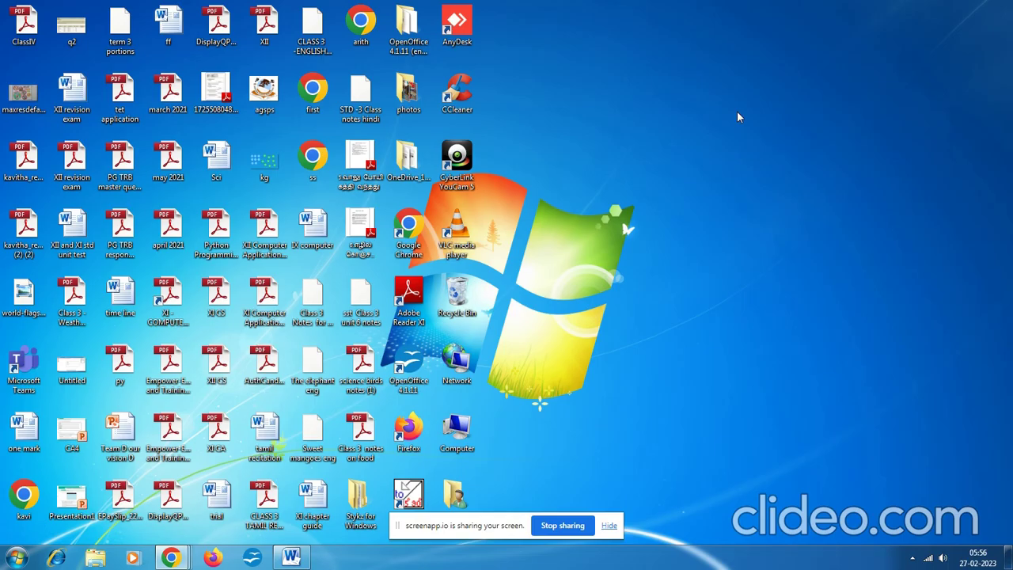
pyautogui.moveTo(548, 228)
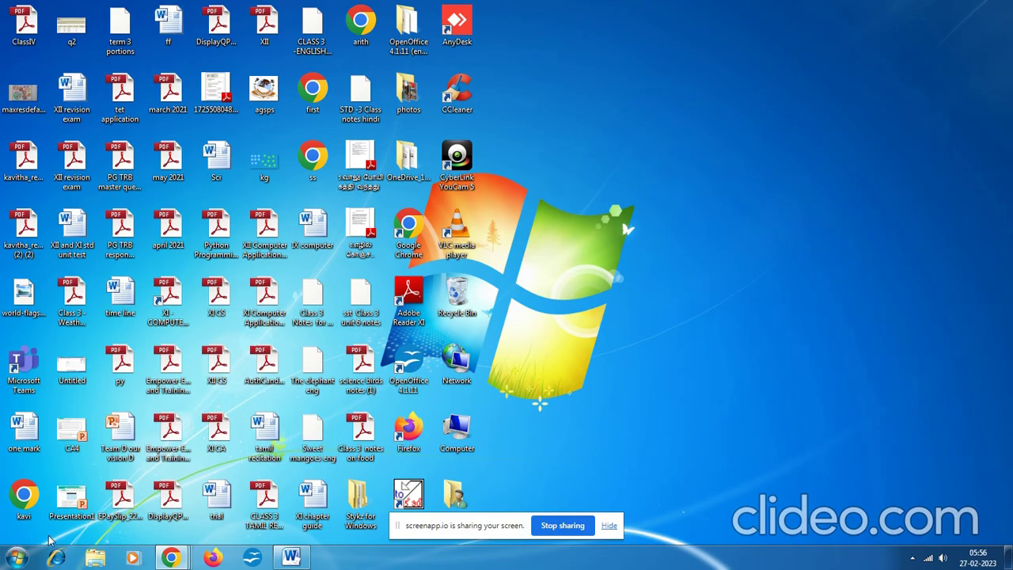
pyautogui.moveTo(13, 558)
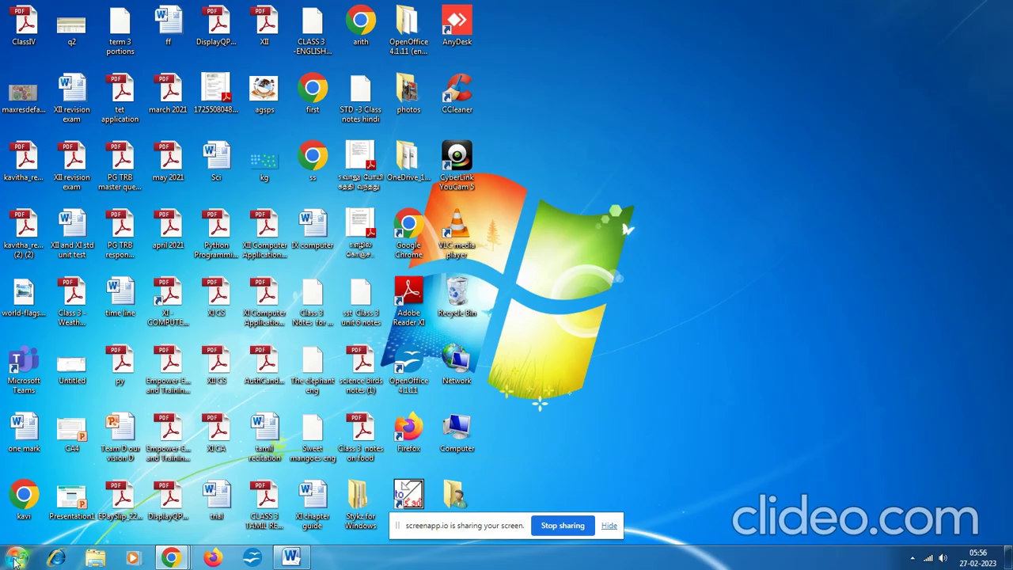
# Launch Adobe PageMaker 7.0 and close the Templates palette without choosing a template
pyautogui.click(13, 557)
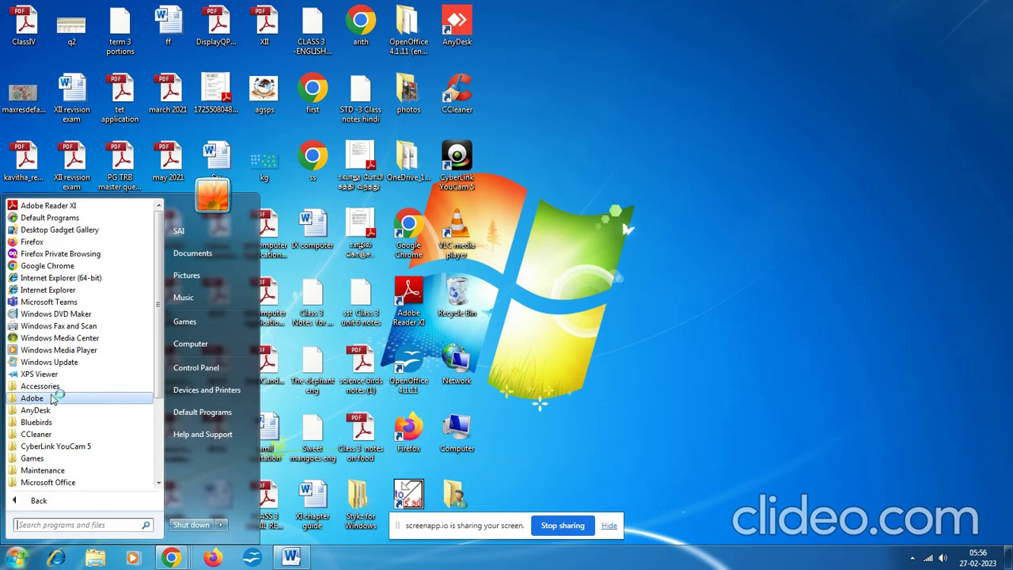
pyautogui.click(32, 398)
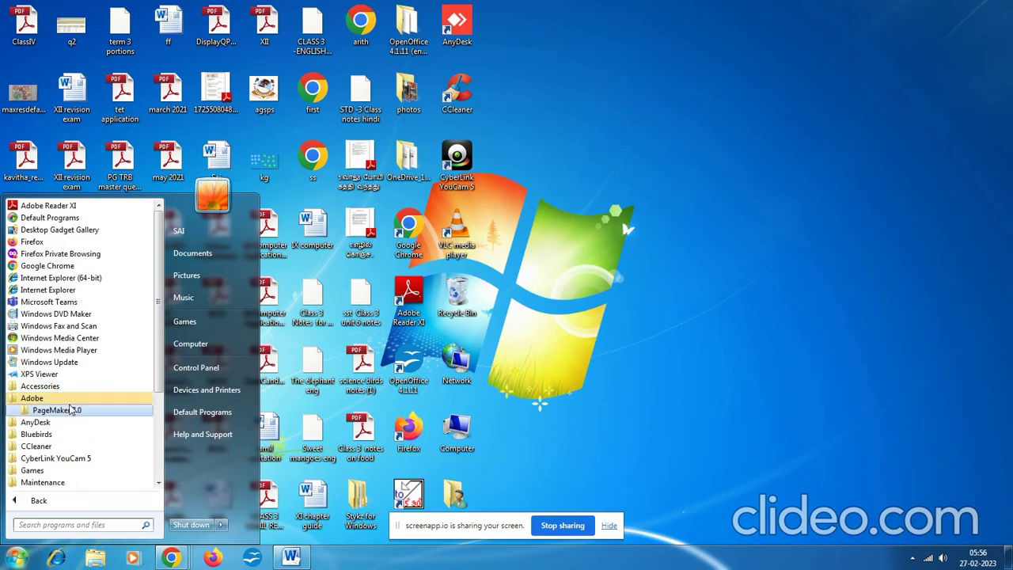
pyautogui.click(56, 408)
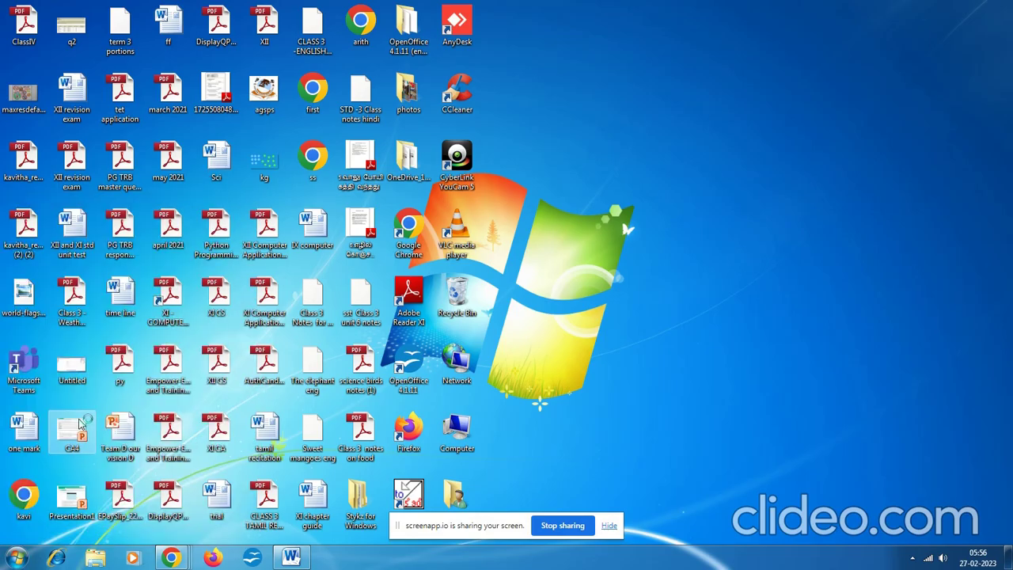
pyautogui.doubleClick(71, 427)
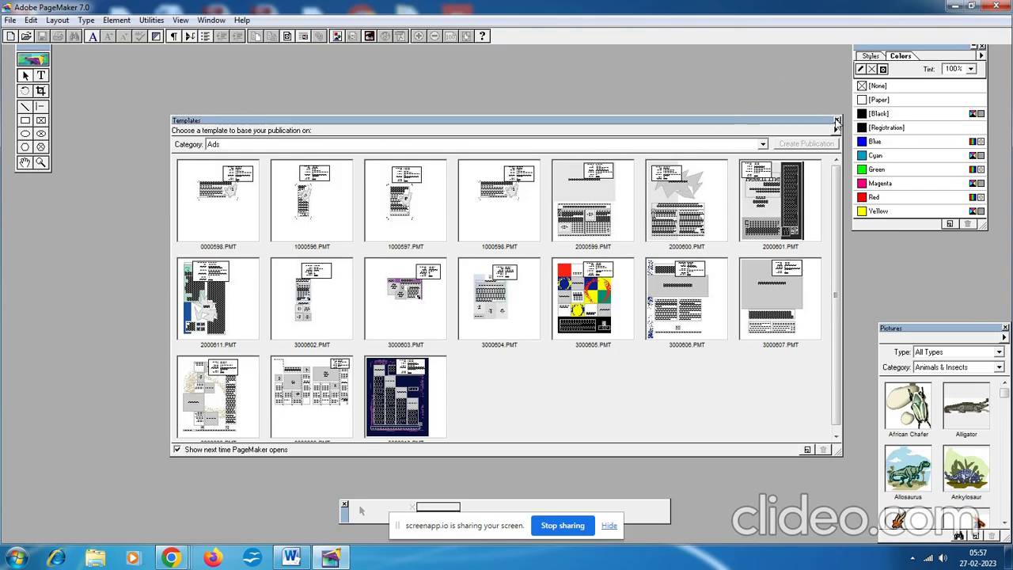
pyautogui.click(837, 121)
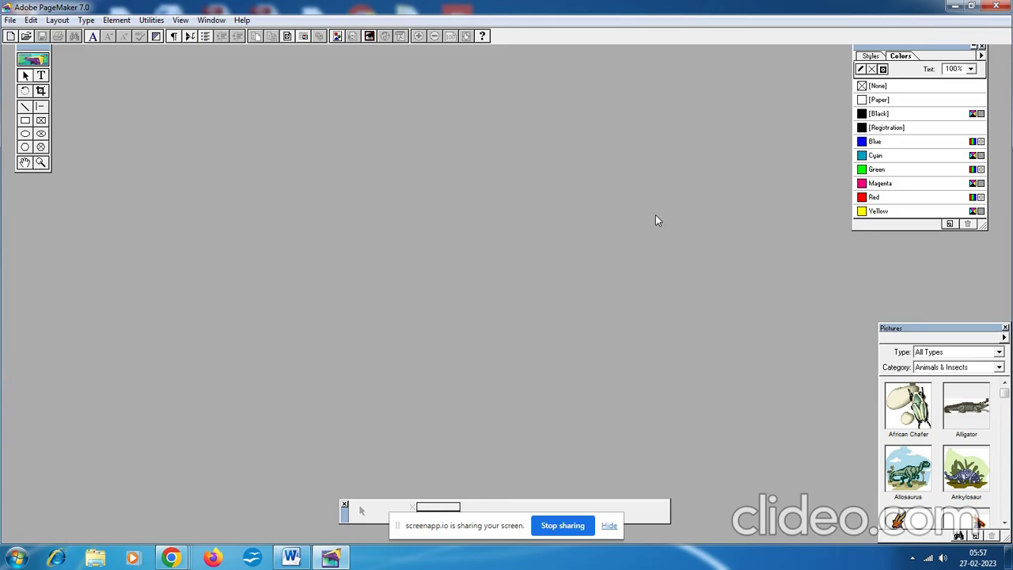
pyautogui.moveTo(10, 24)
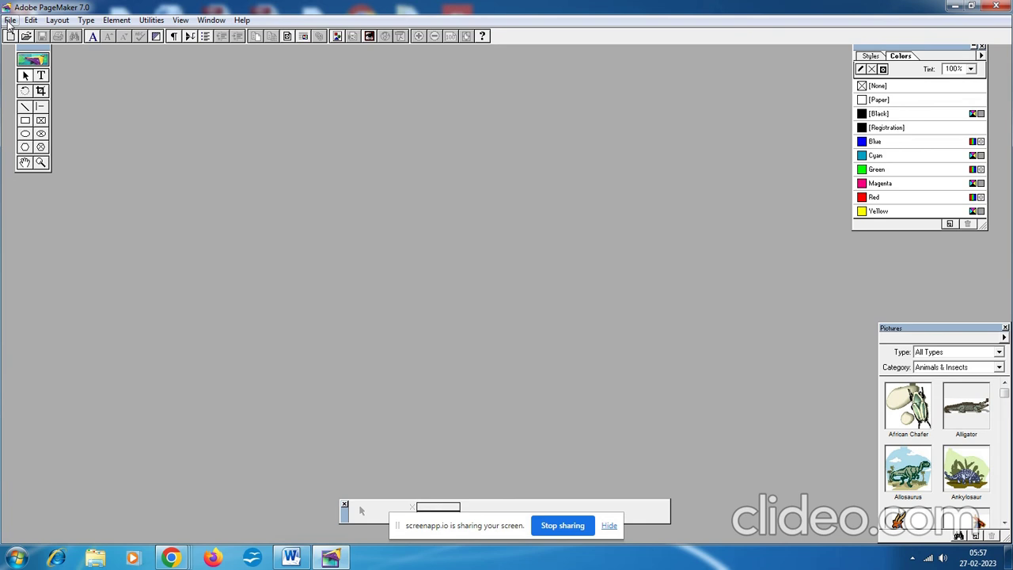
# Start a new publication via File > New, bringing up Document Setup
pyautogui.click(9, 19)
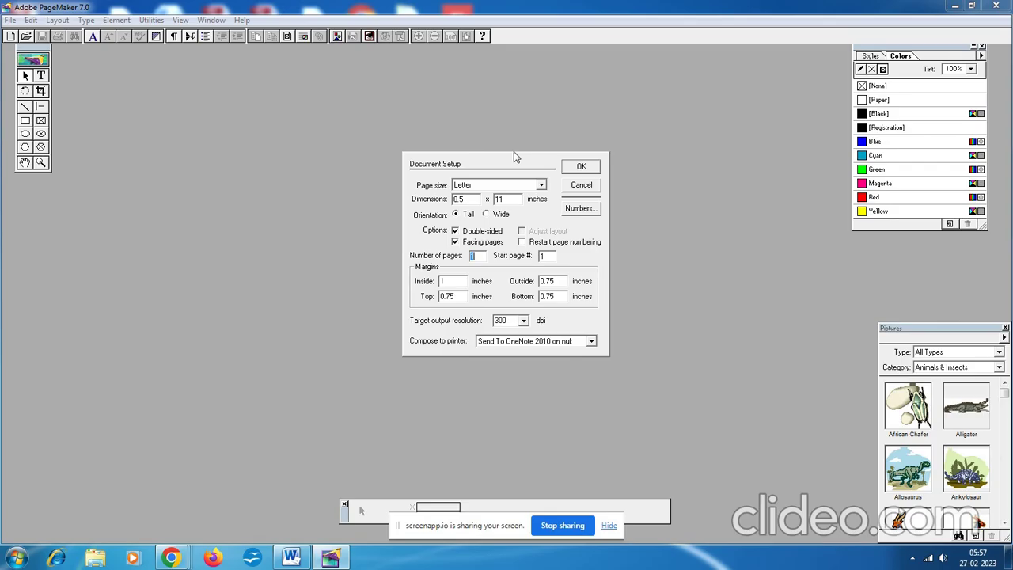
pyautogui.moveTo(627, 376)
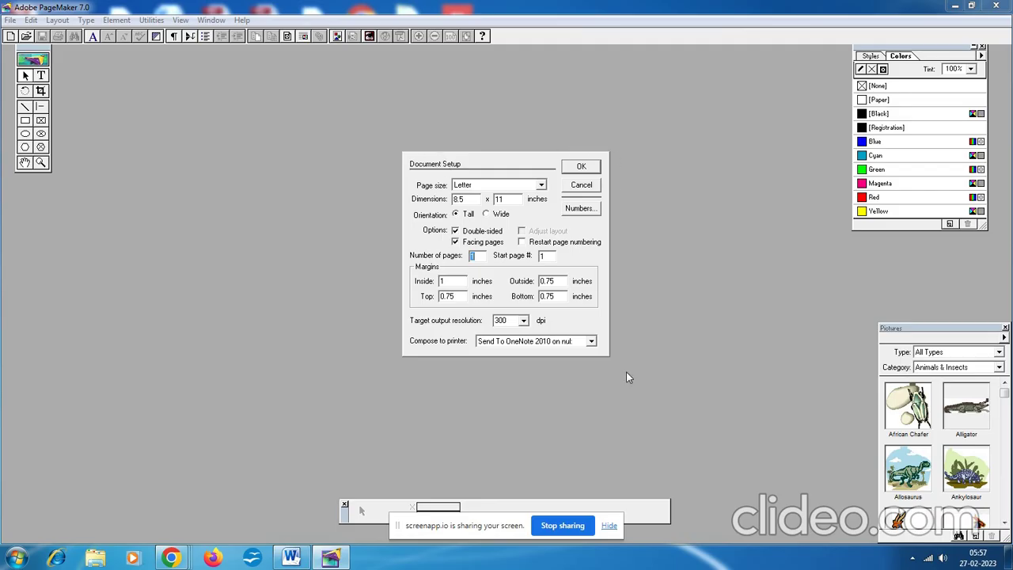
pyautogui.moveTo(418, 152)
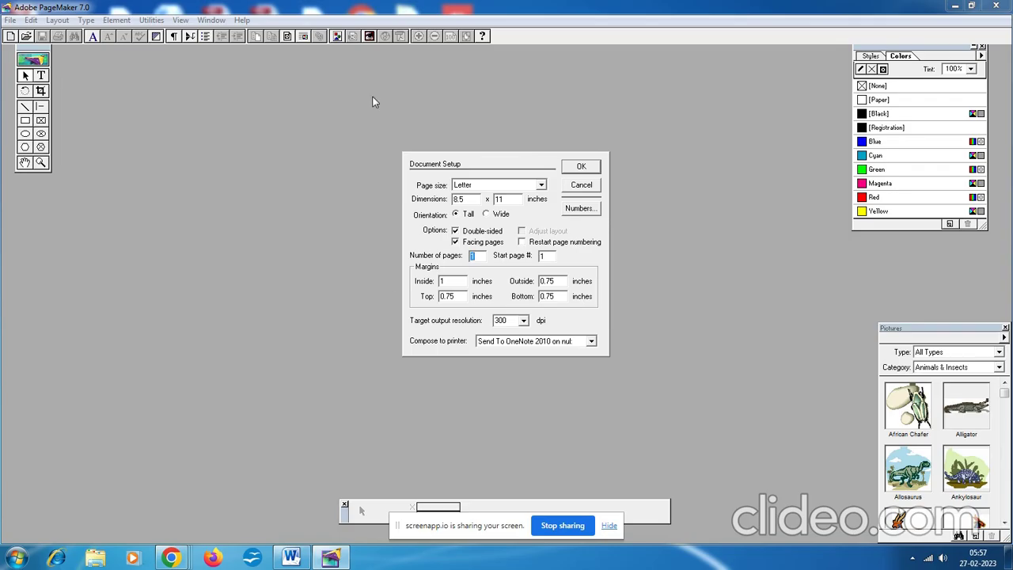
pyautogui.moveTo(428, 391)
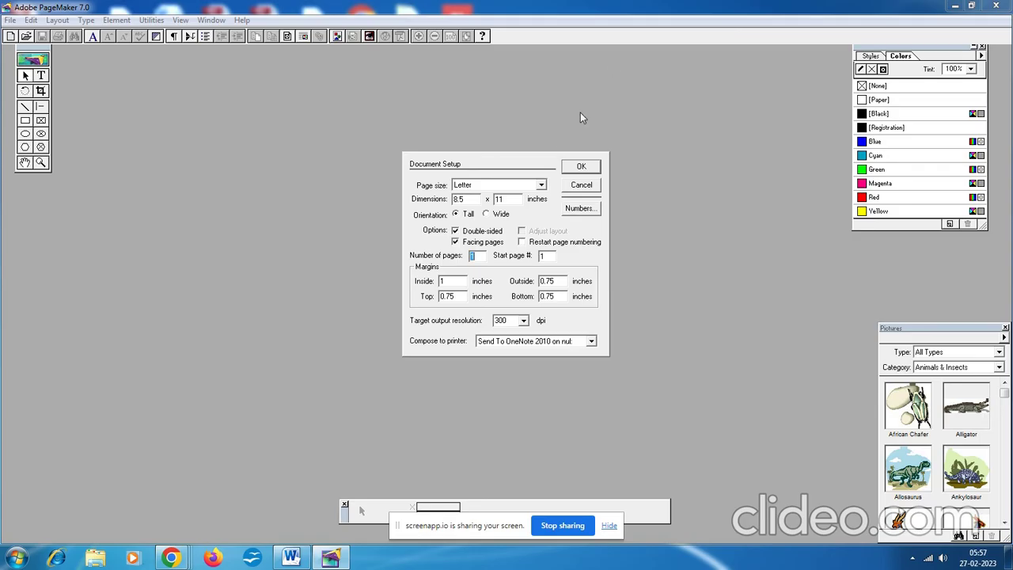
pyautogui.moveTo(545, 186)
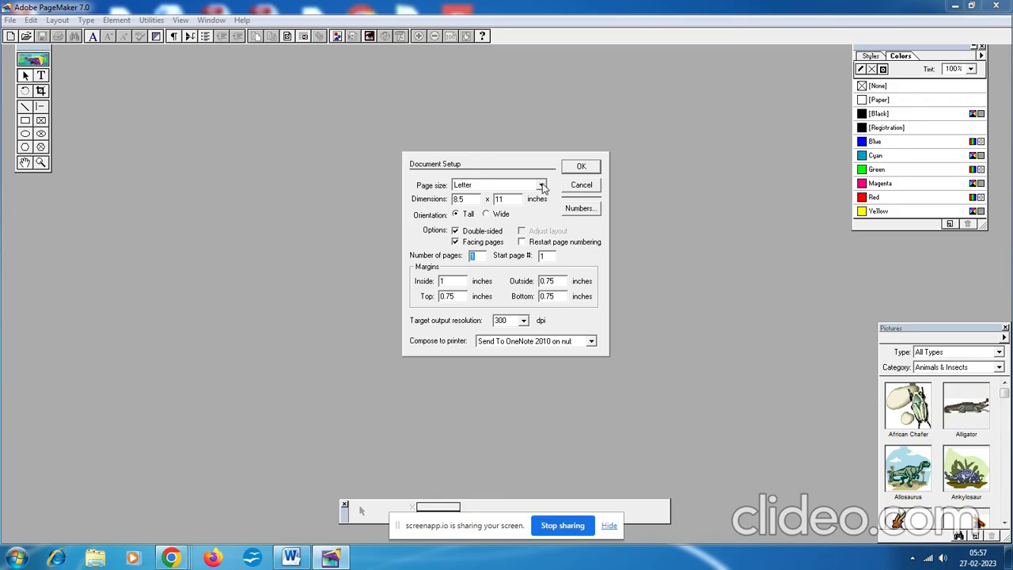
# Set the page size to A4 (8.268 x 11.693 inches) in Document Setup
pyautogui.click(541, 184)
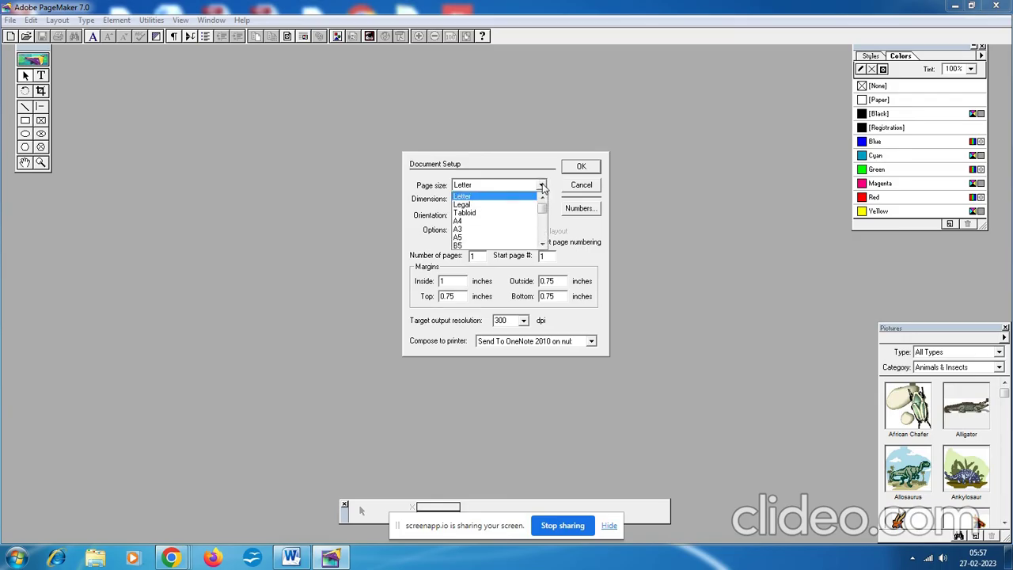
pyautogui.click(458, 222)
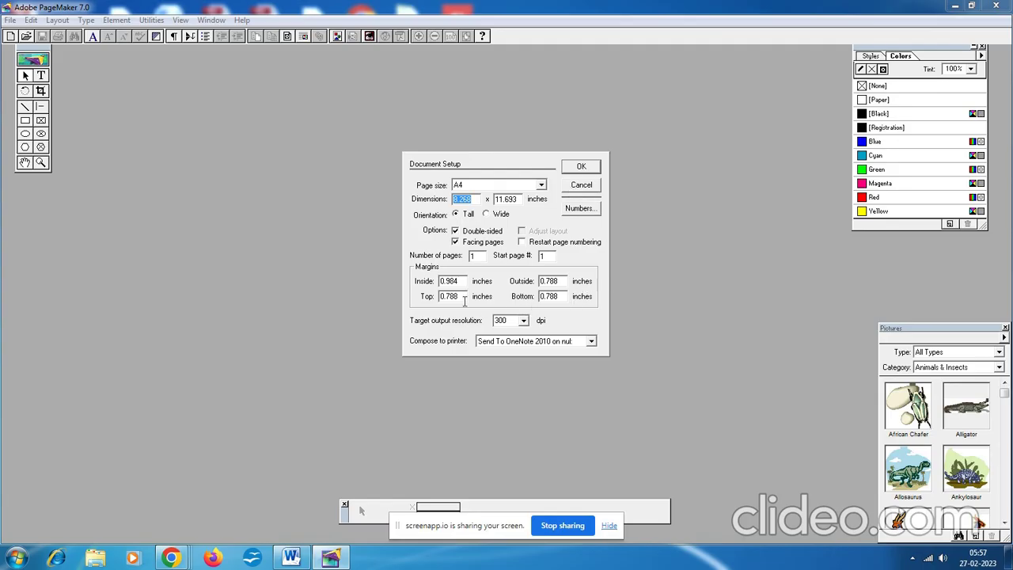
pyautogui.moveTo(576, 272)
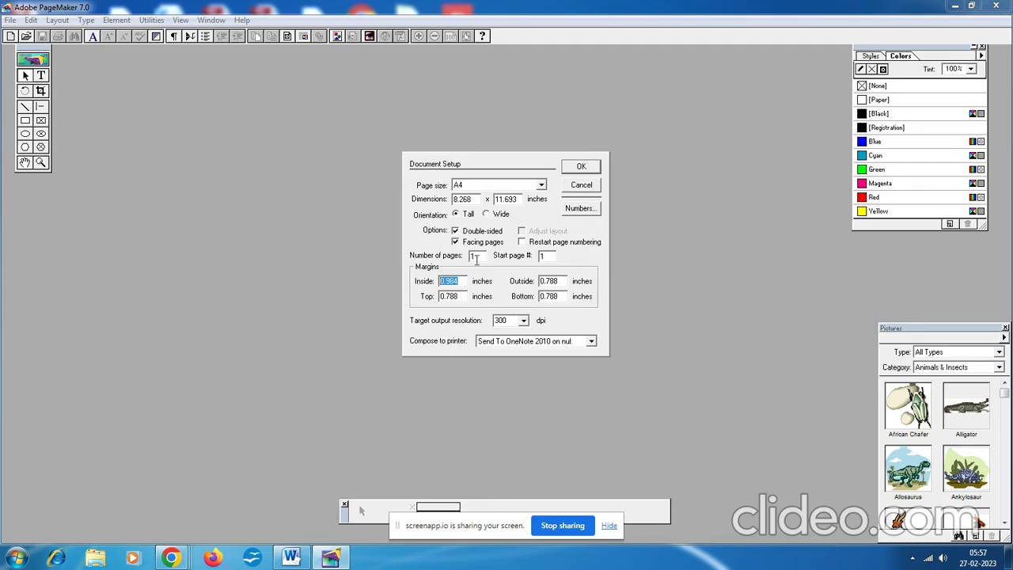
# Set margins to 0.75 in inside, outside and bottom, and 1.25 in top
pyautogui.write('0.75')
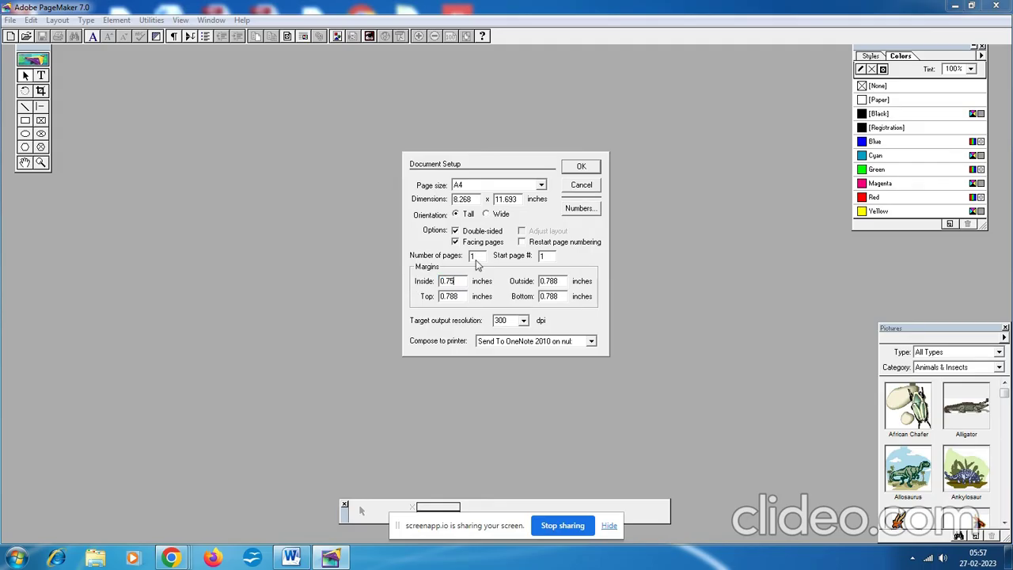
pyautogui.tripleClick(450, 297)
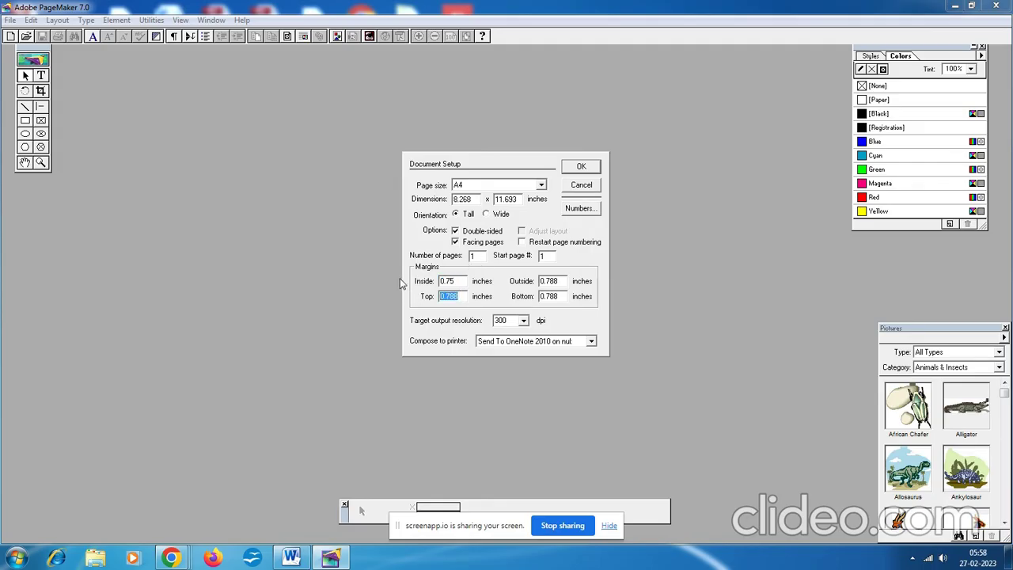
pyautogui.write('1.25')
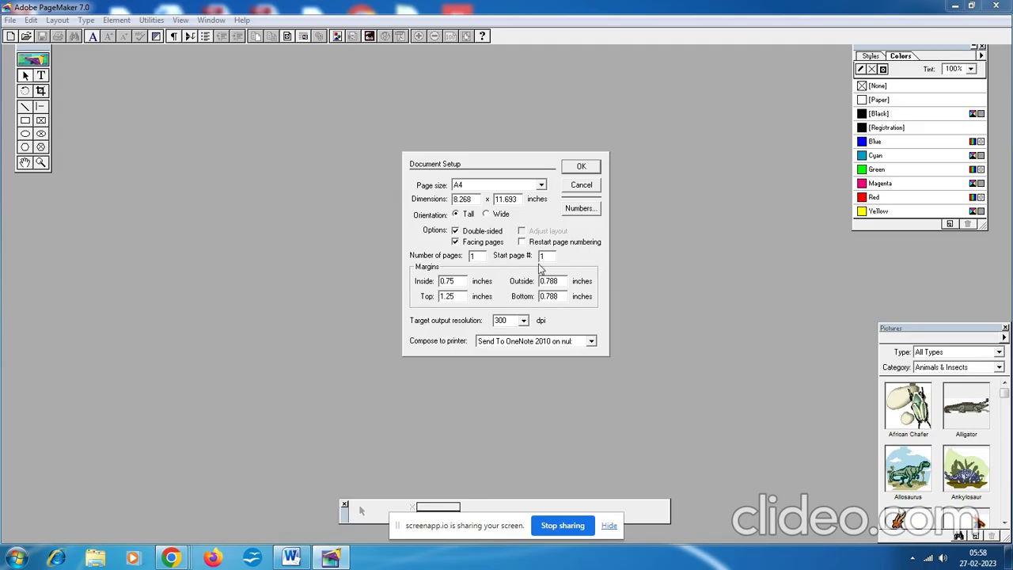
pyautogui.tripleClick(548, 282)
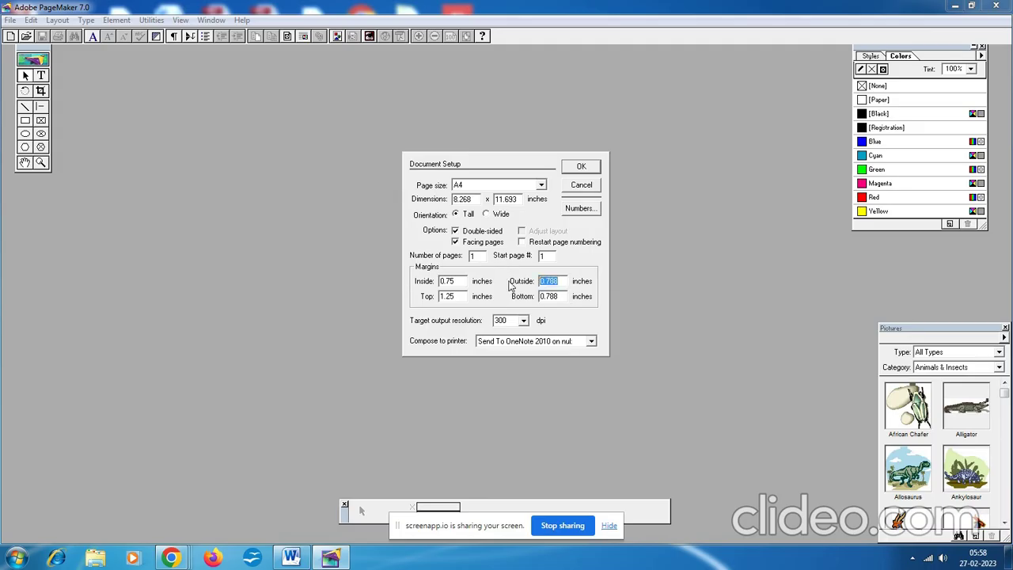
pyautogui.write('0.75')
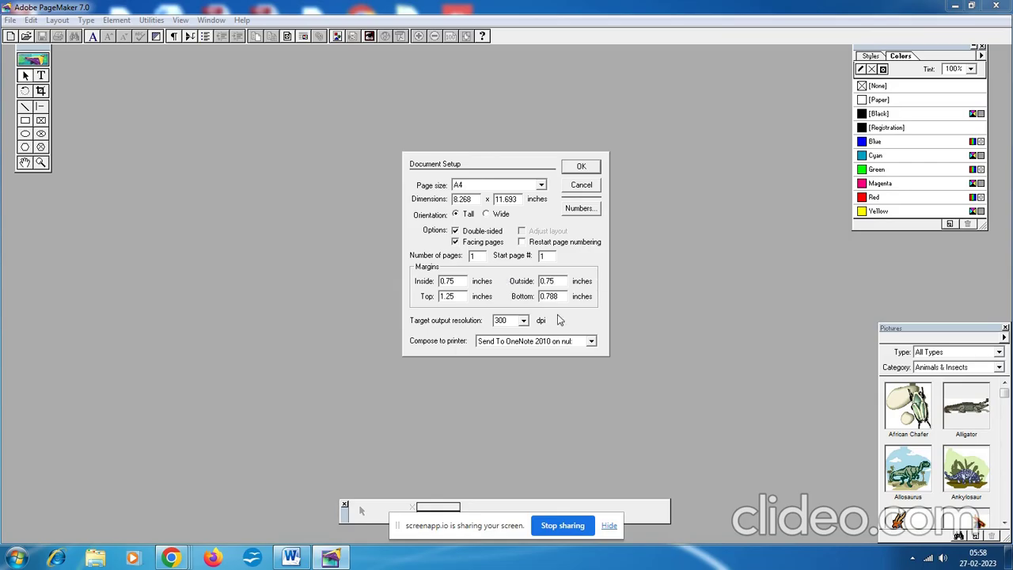
pyautogui.tripleClick(551, 296)
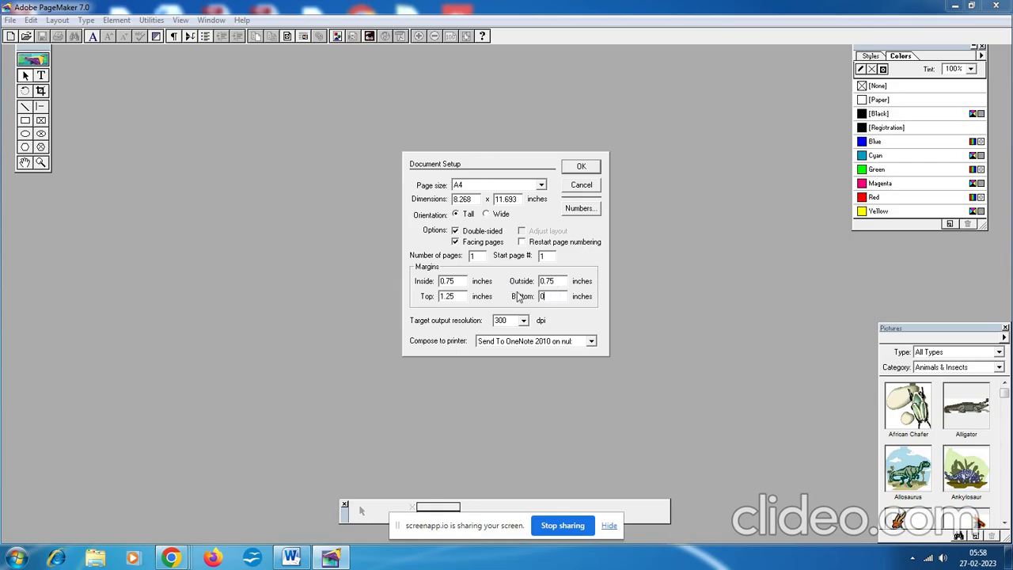
pyautogui.write('0.75')
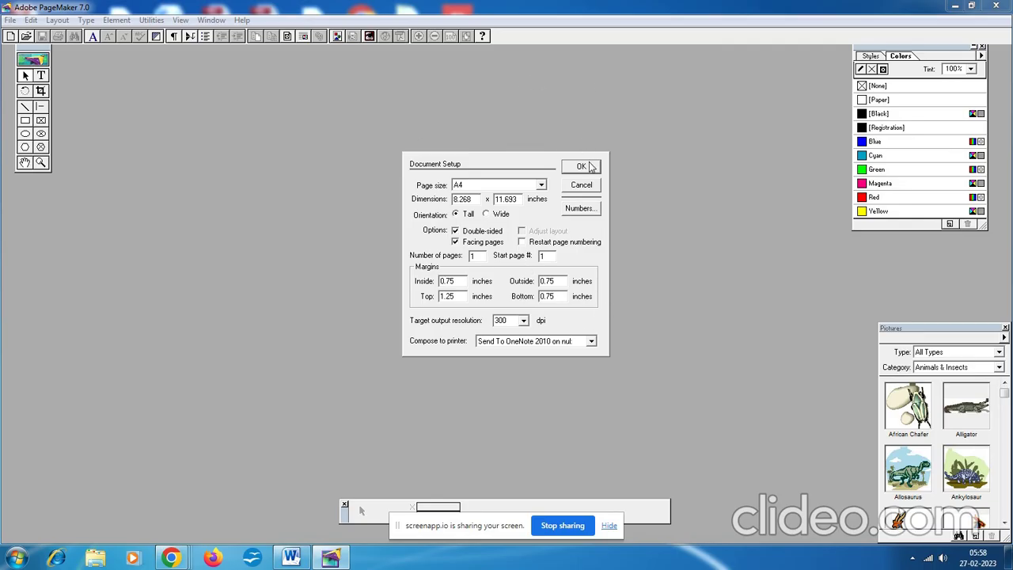
pyautogui.click(581, 166)
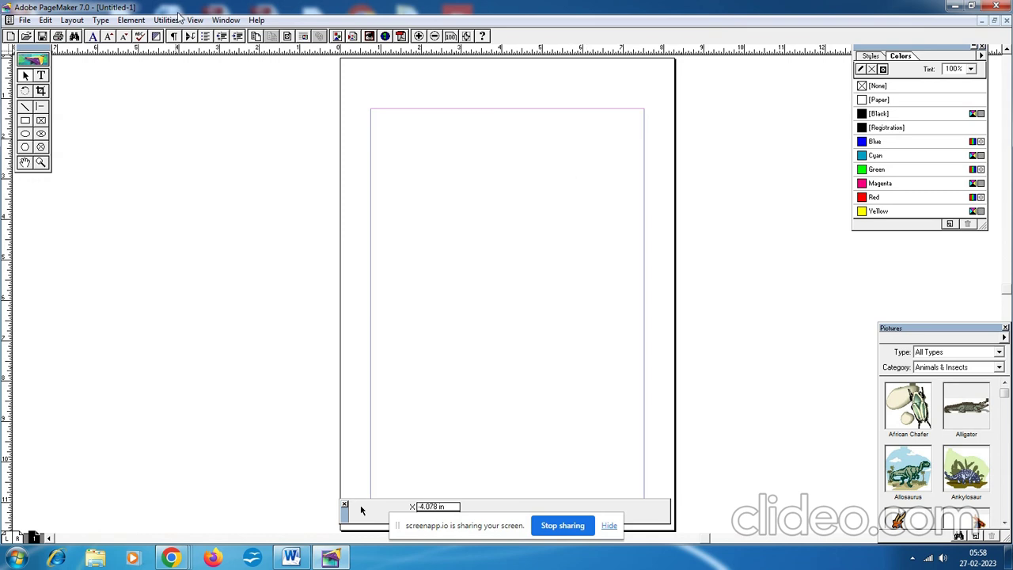
pyautogui.moveTo(452, 142)
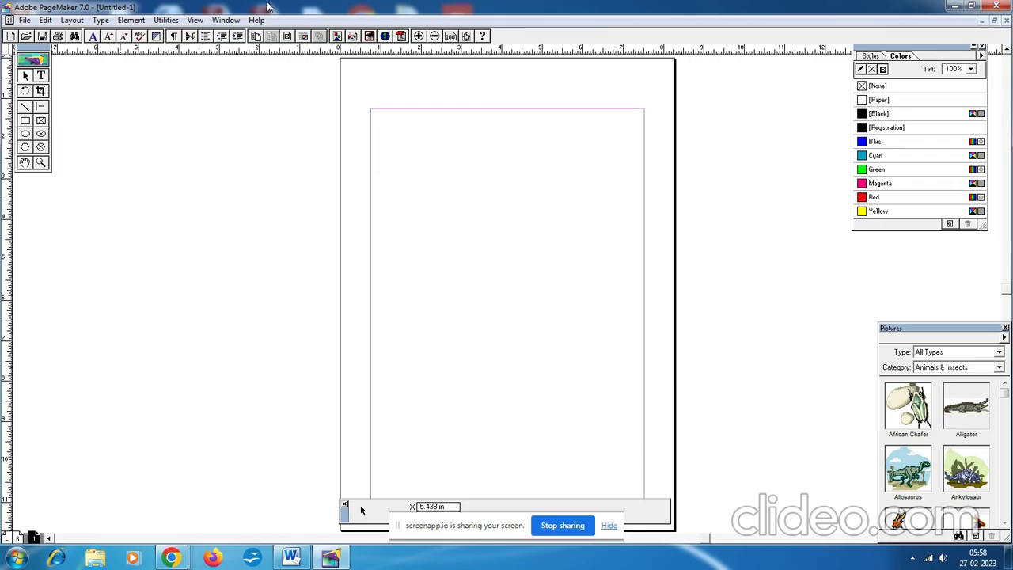
pyautogui.moveTo(452, 283)
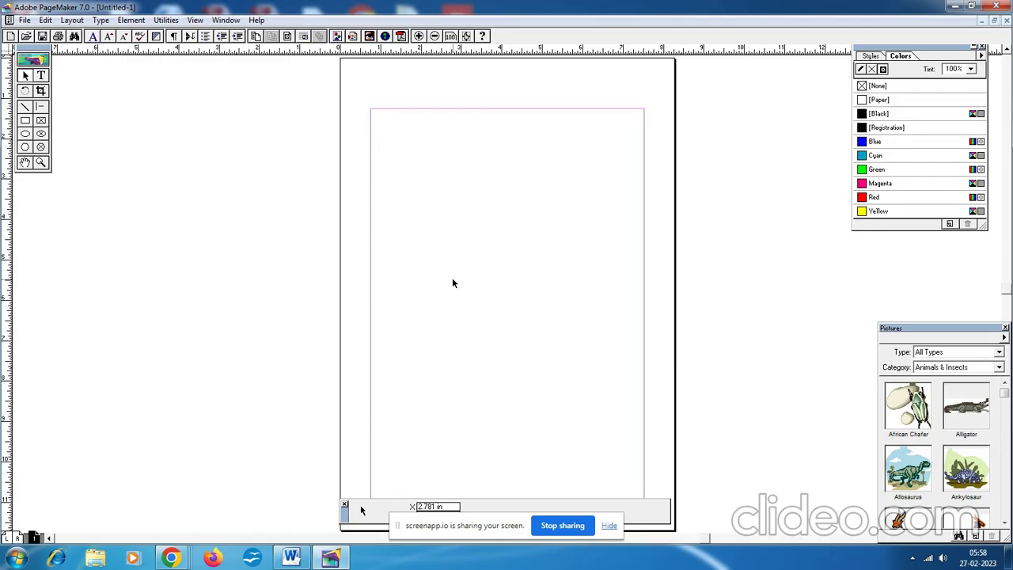
pyautogui.moveTo(605, 188)
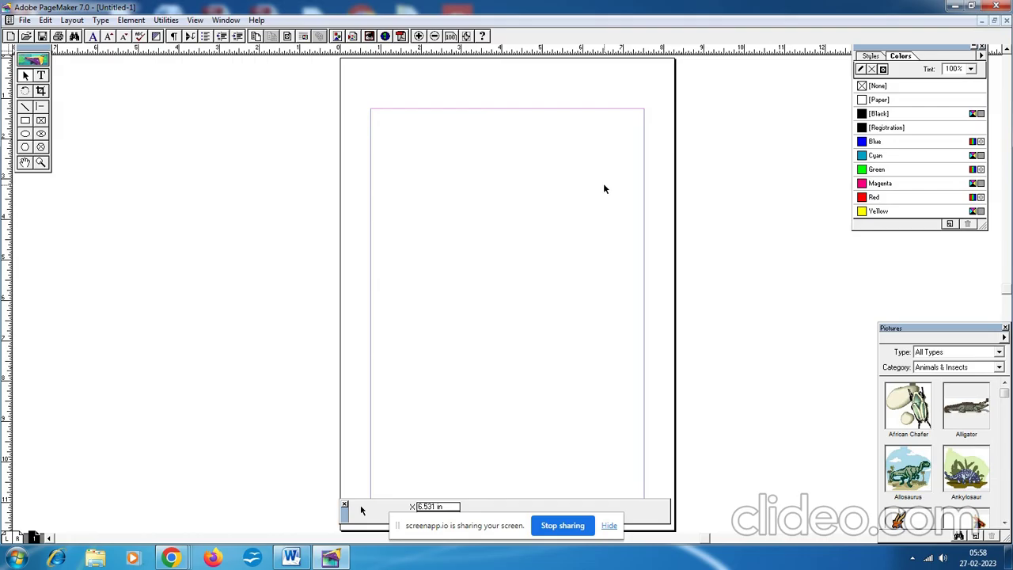
pyautogui.moveTo(639, 98)
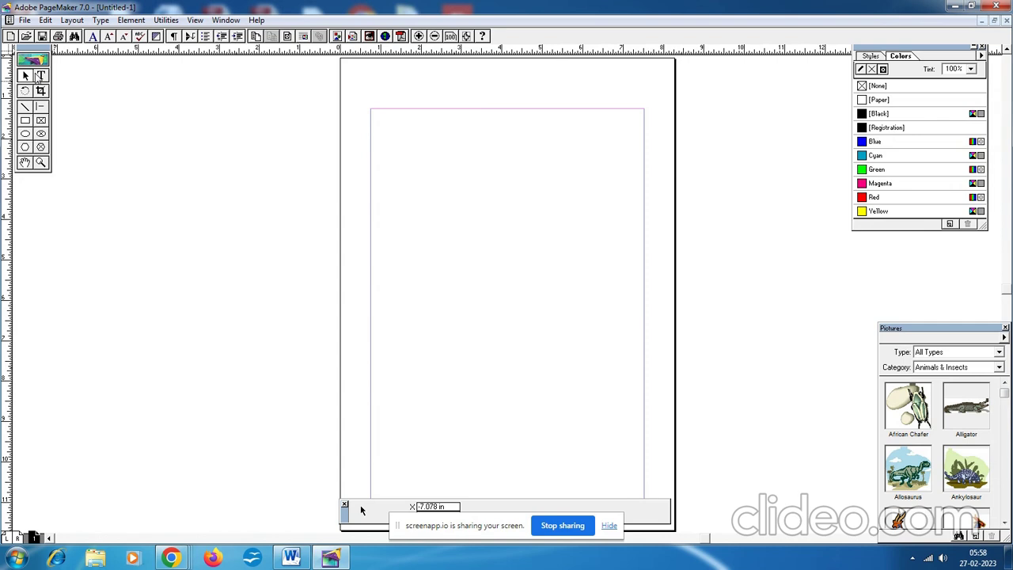
# Switch to the Text tool to begin typing on the page
pyautogui.click(41, 76)
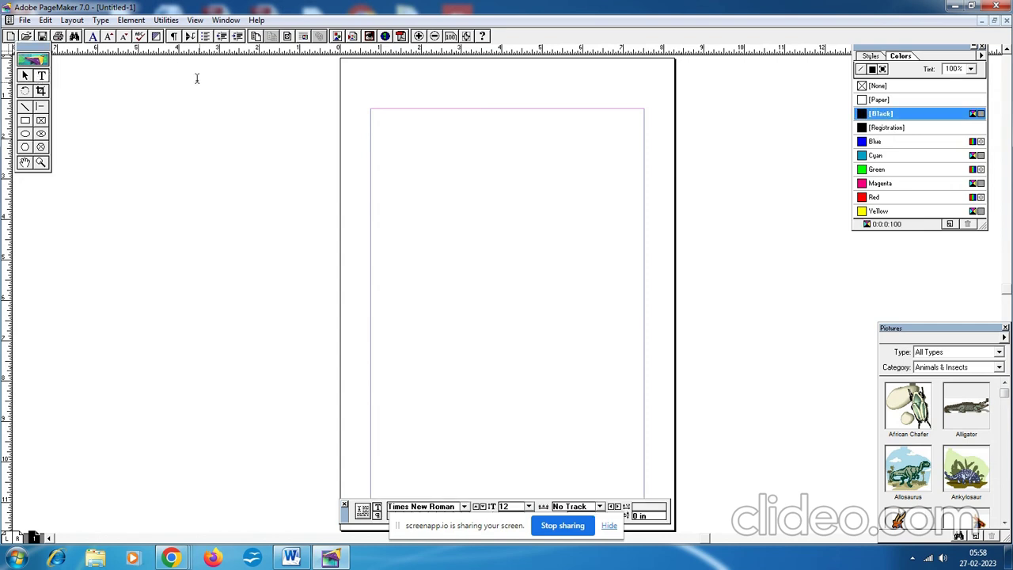
pyautogui.moveTo(393, 231)
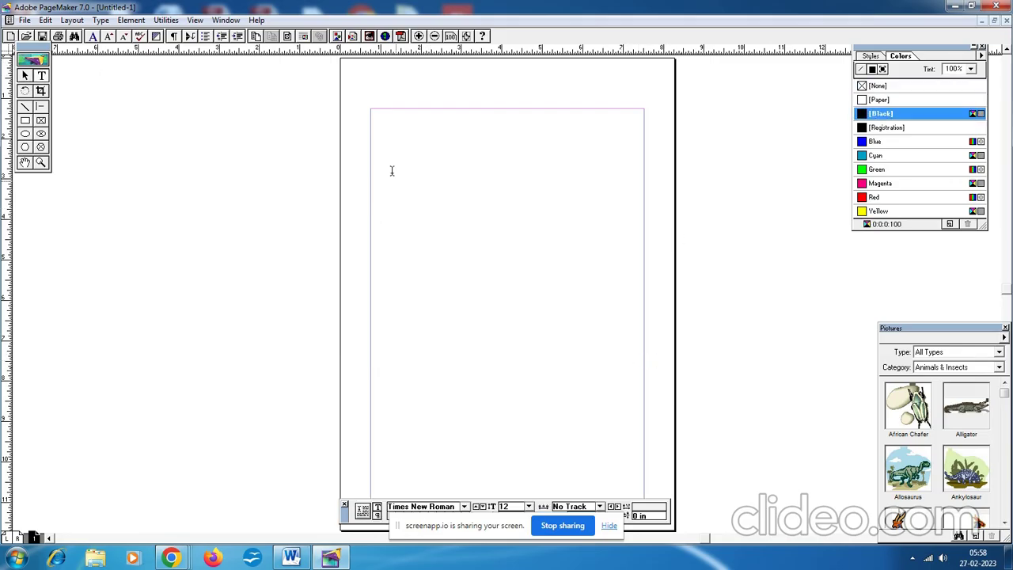
pyautogui.moveTo(377, 256)
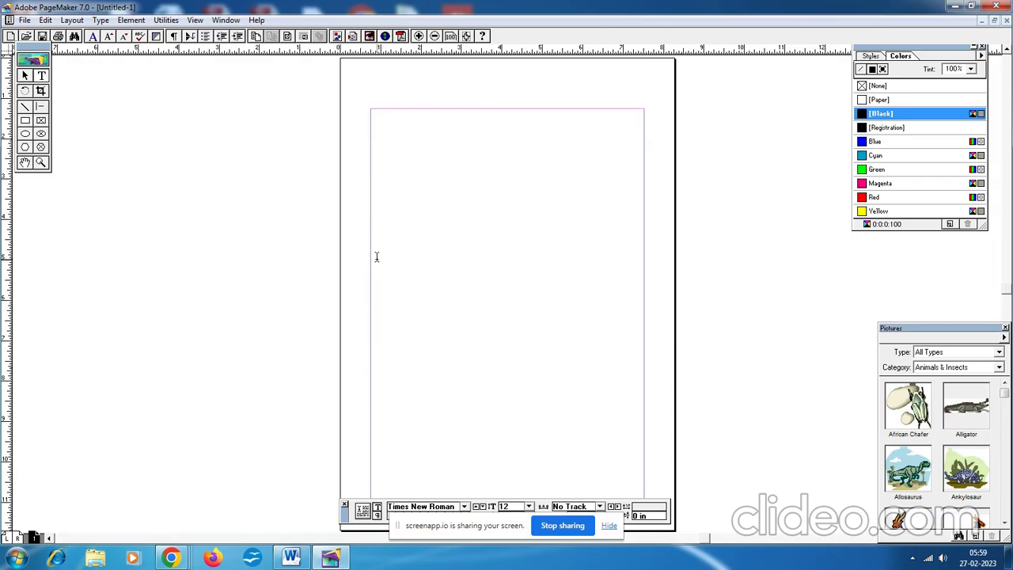
pyautogui.moveTo(383, 206)
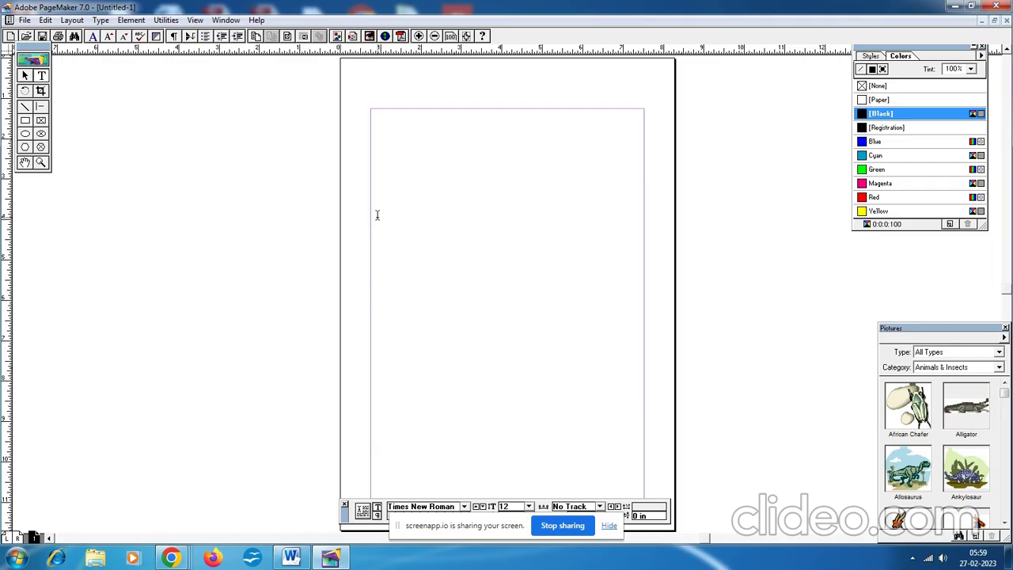
pyautogui.moveTo(487, 280)
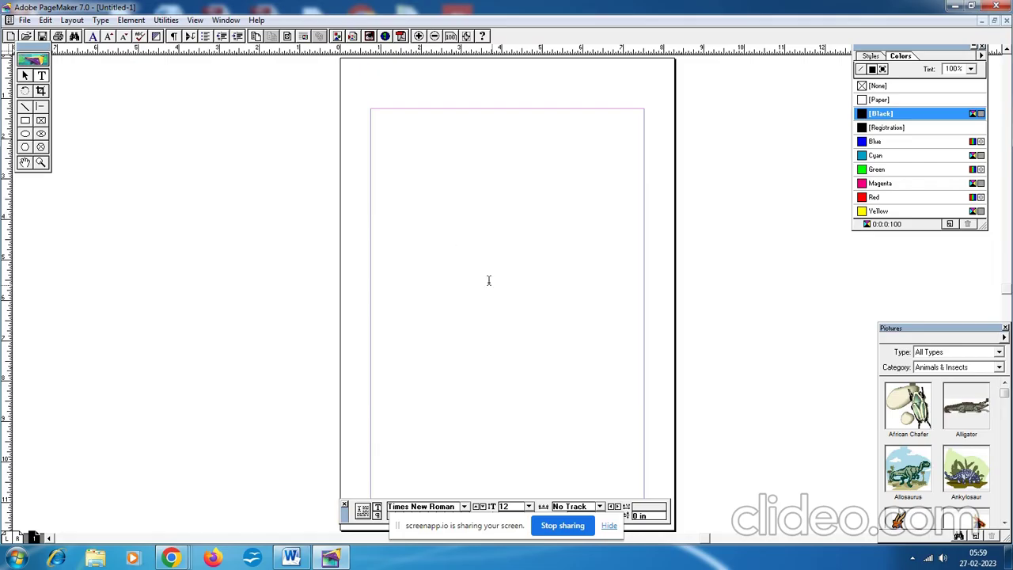
pyautogui.moveTo(506, 293)
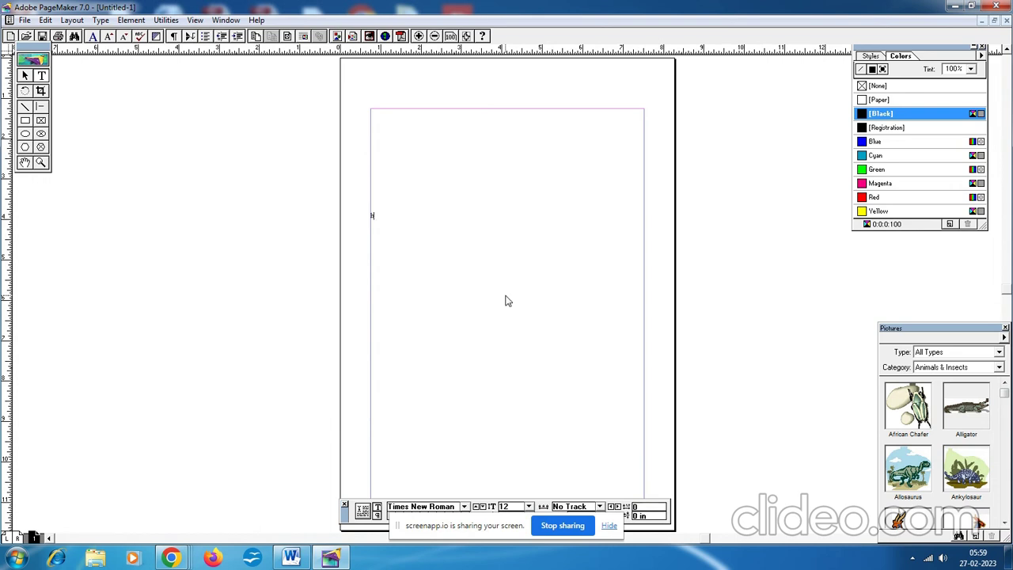
# Type the word 'happiness' at the top-left margin of the page
pyautogui.write('happin')
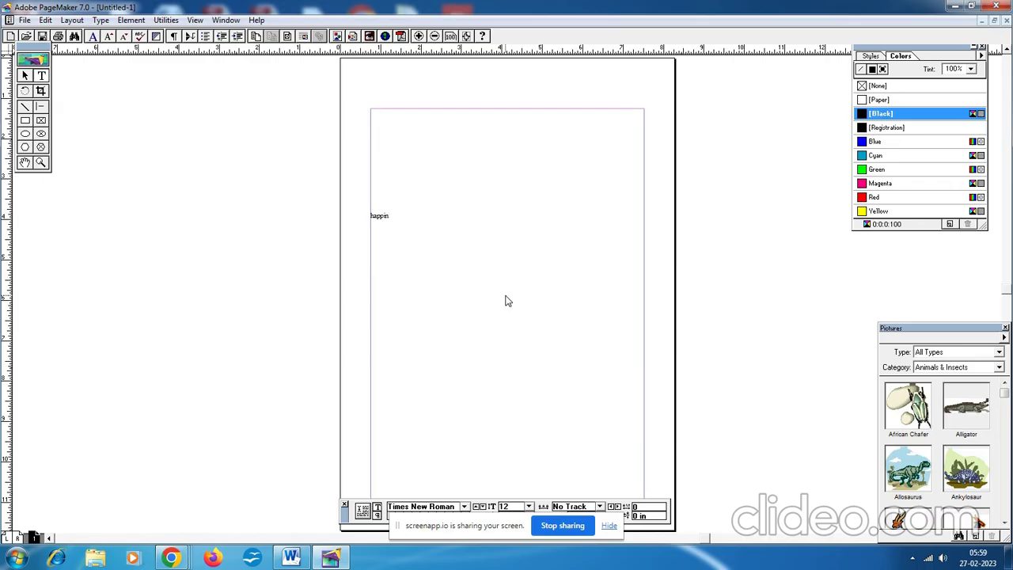
pyautogui.write('ess')
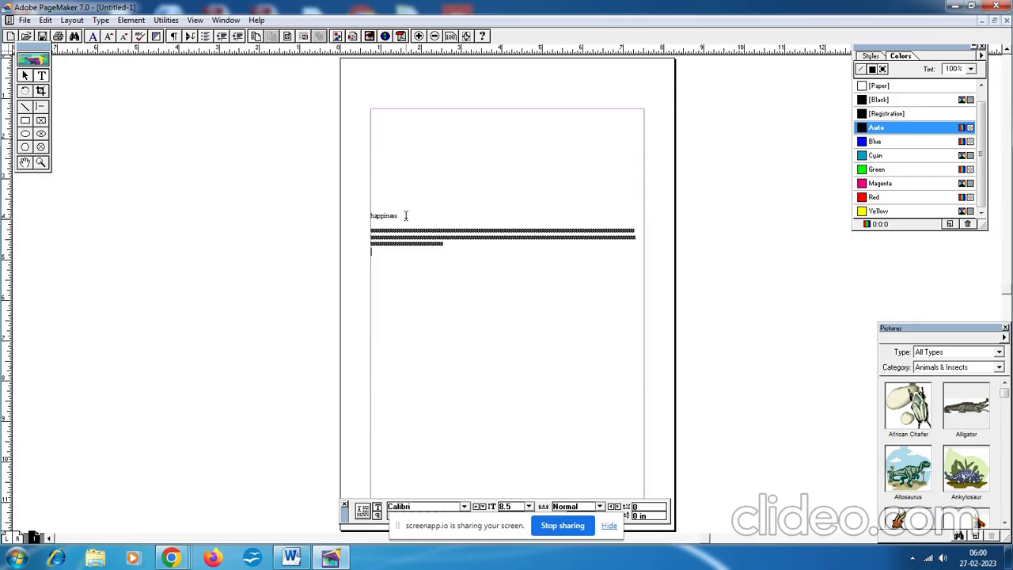
# Select 'happiness' and enlarge it to 18 points from the Control palette size list
pyautogui.doubleClick(383, 215)
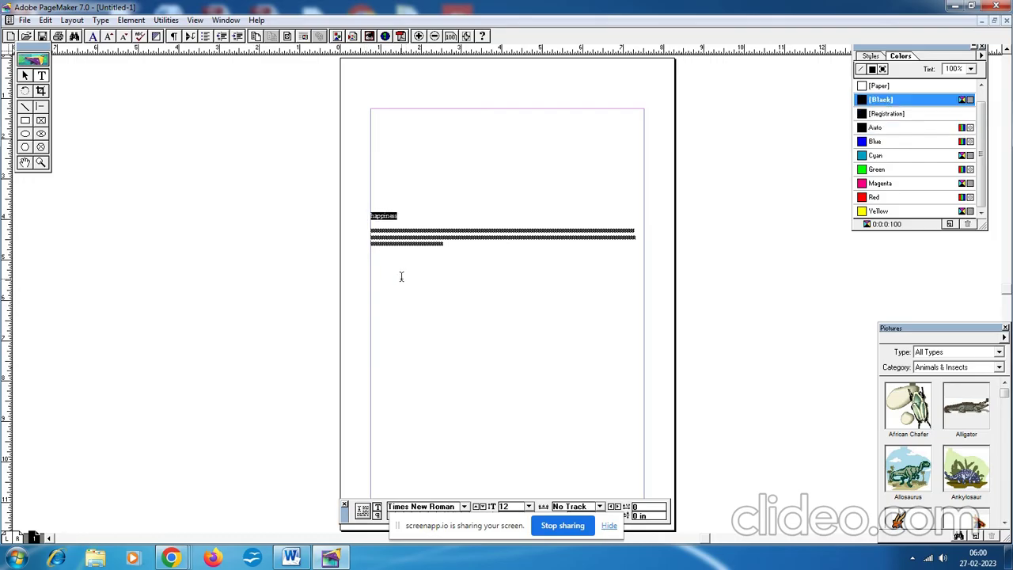
pyautogui.moveTo(357, 491)
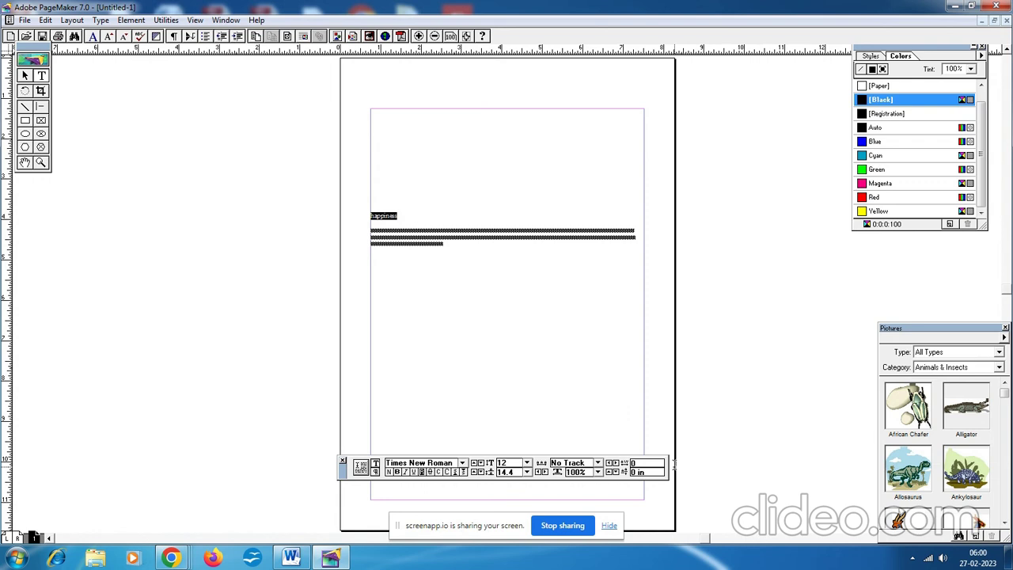
pyautogui.click(526, 463)
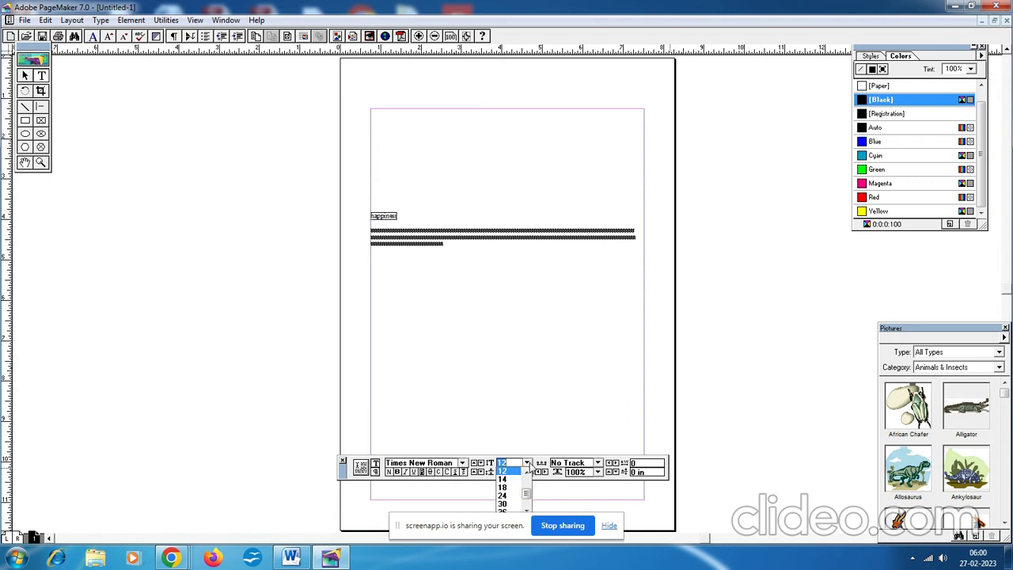
pyautogui.moveTo(510, 494)
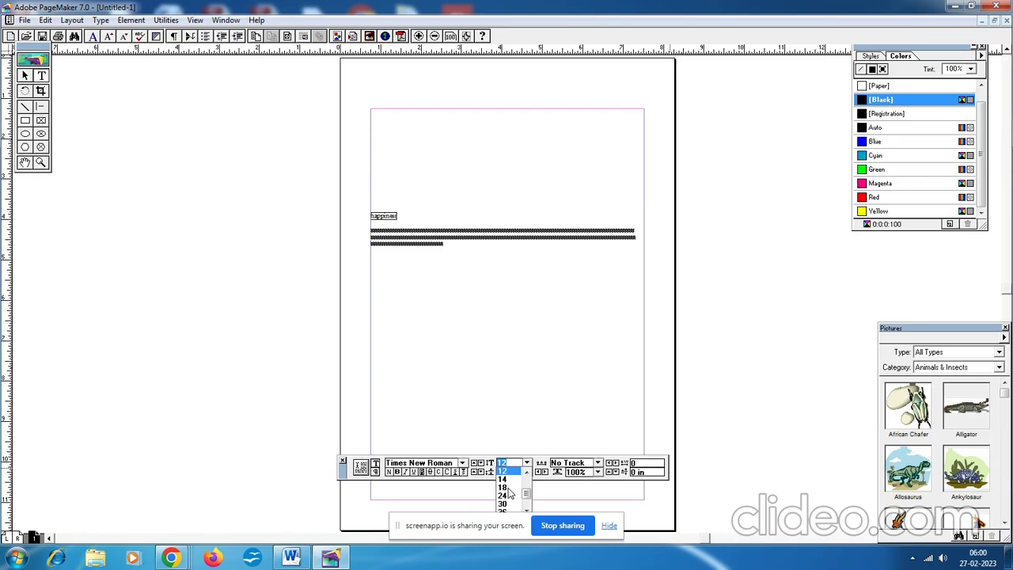
pyautogui.click(503, 488)
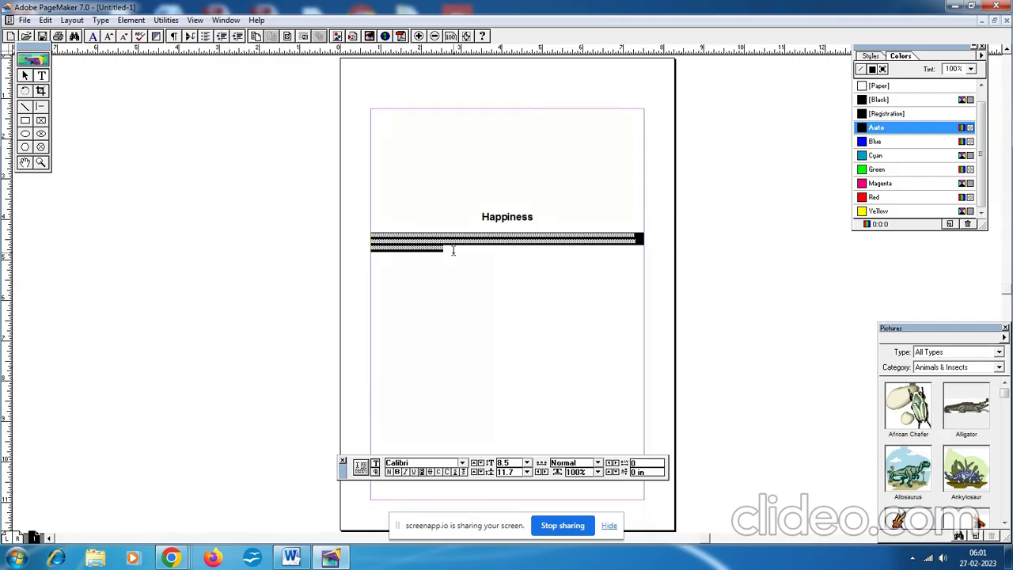
pyautogui.moveTo(483, 394)
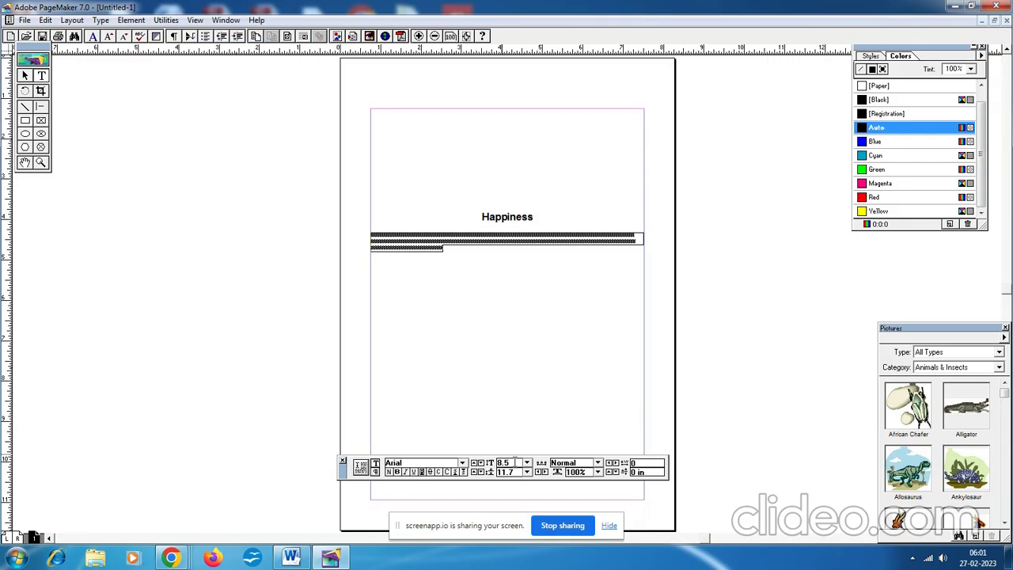
# Set the body paragraph to 12 points, then select the Happiness heading
pyautogui.write('12')
pyautogui.write('20')
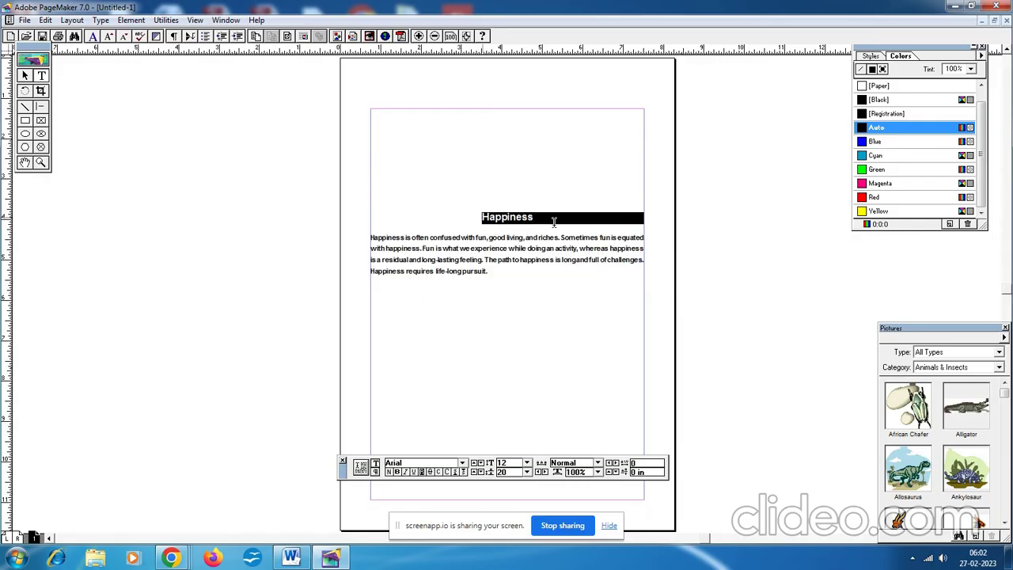
pyautogui.click(878, 98)
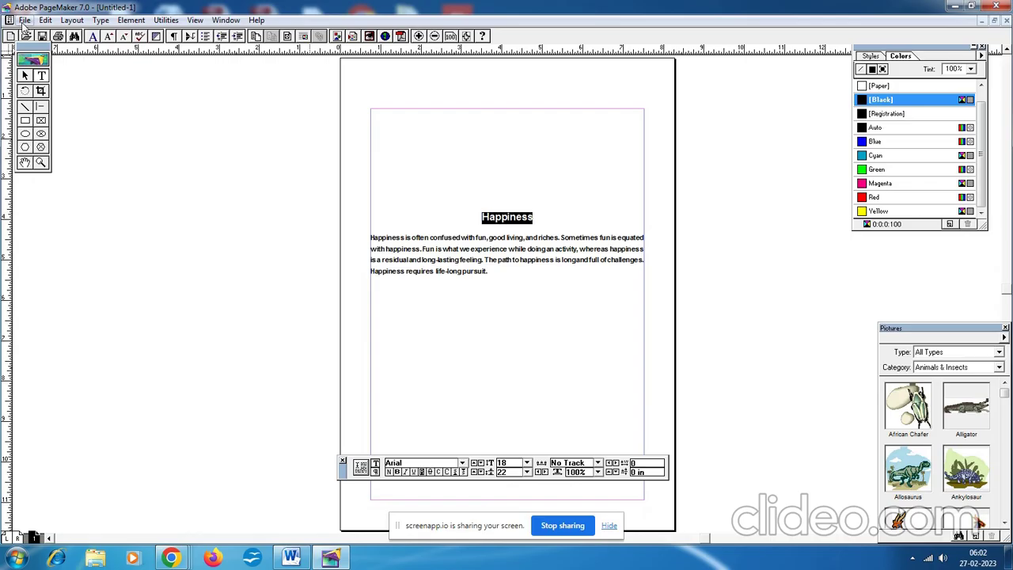
# Save the publication as 'happiness' in the Documents folder
pyautogui.click(24, 19)
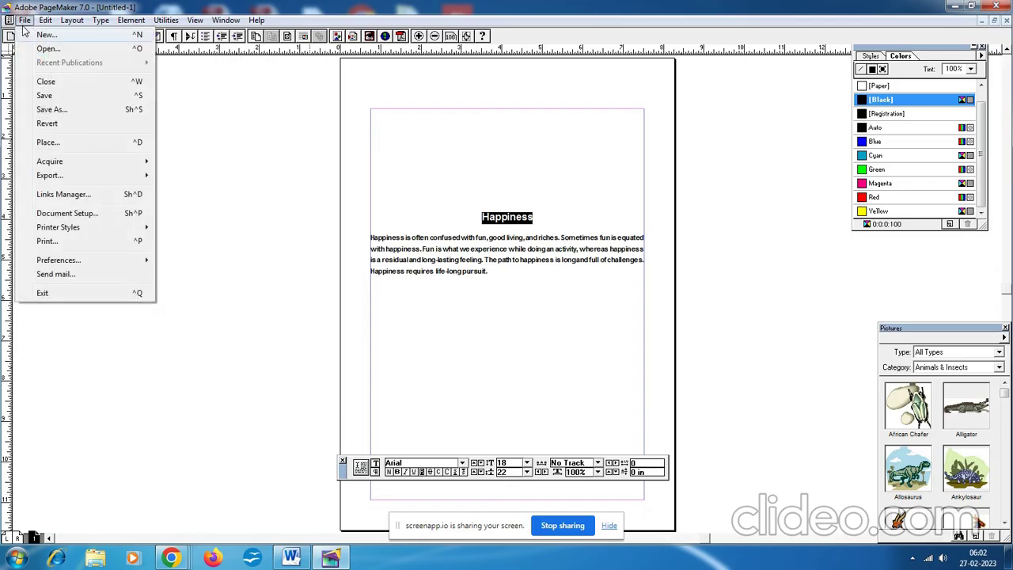
pyautogui.click(51, 109)
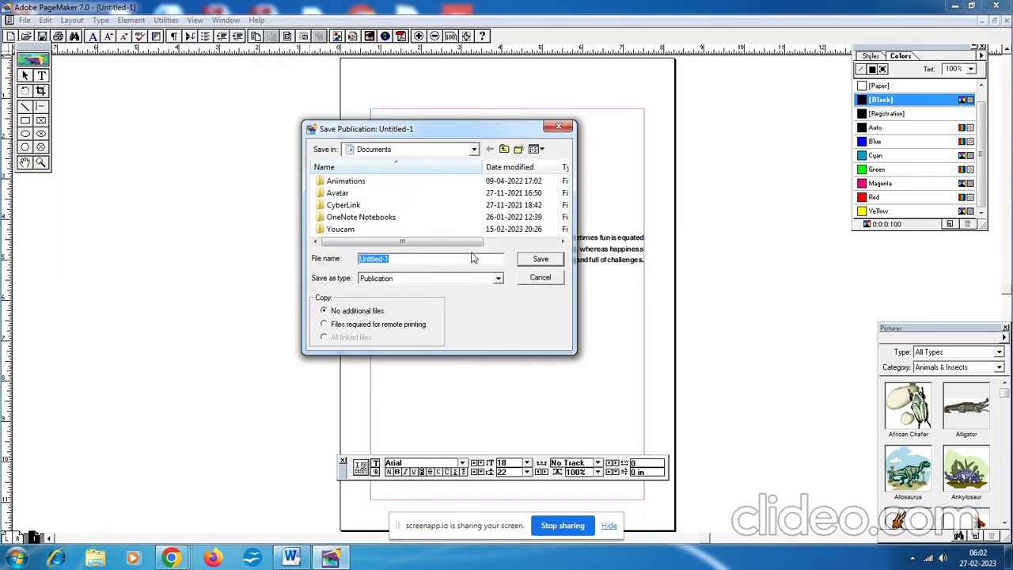
pyautogui.write('happine')
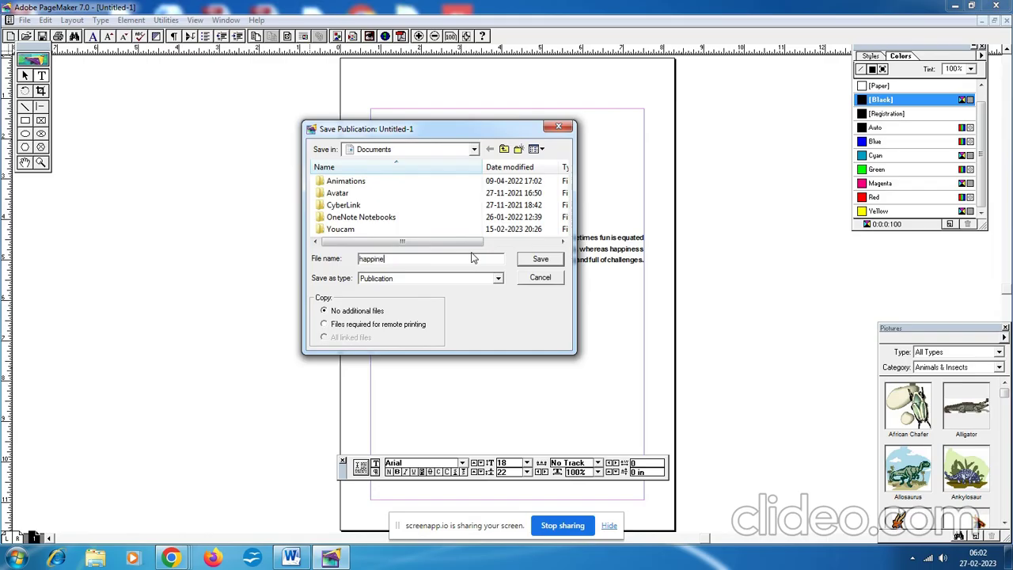
pyautogui.click(540, 260)
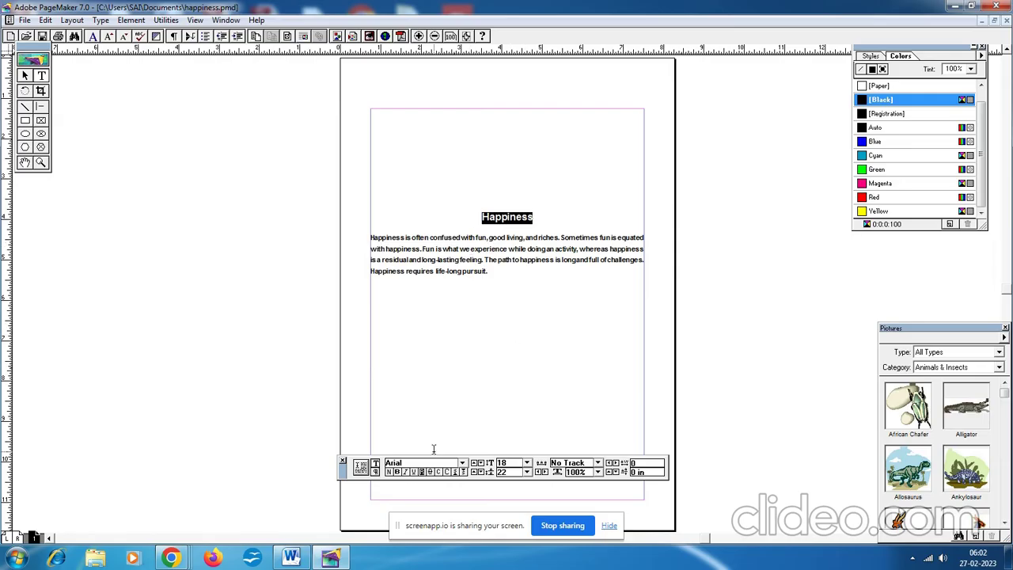
pyautogui.moveTo(171, 558)
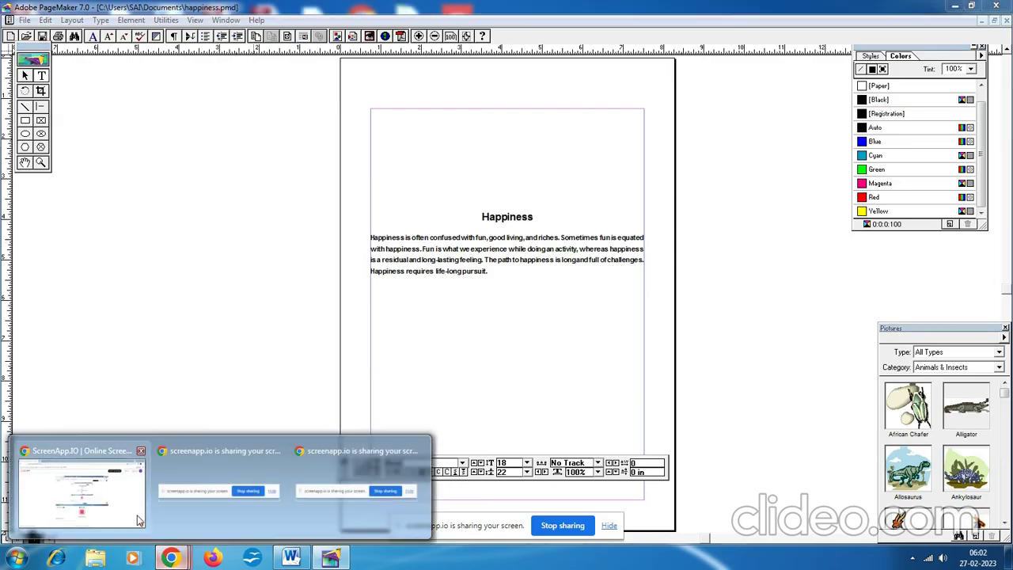